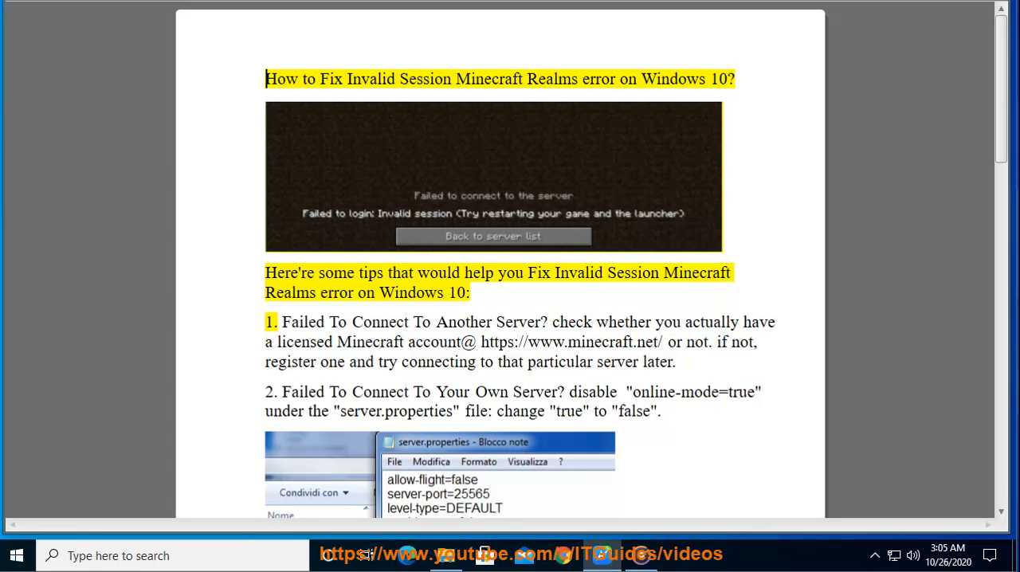
{"action": "double_click", "coordinate": [552, 79]}
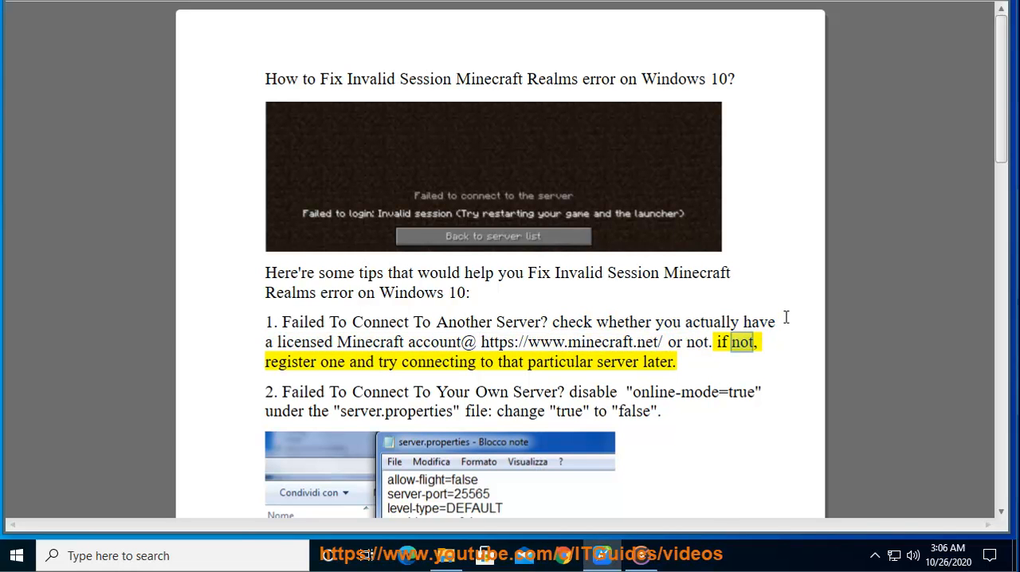
{"action": "double_click", "coordinate": [558, 362]}
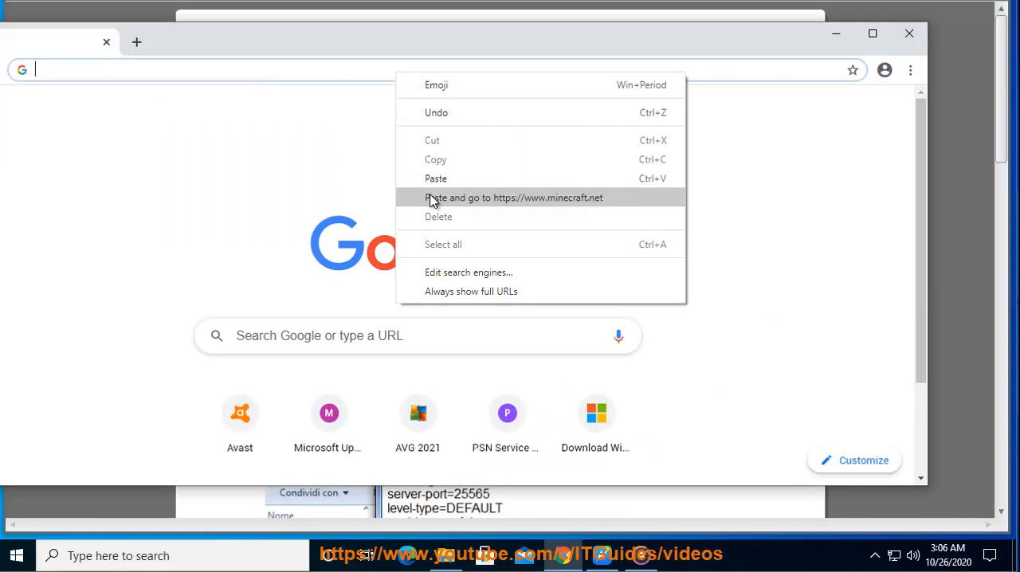
{"action": "left_click", "coordinate": [514, 197]}
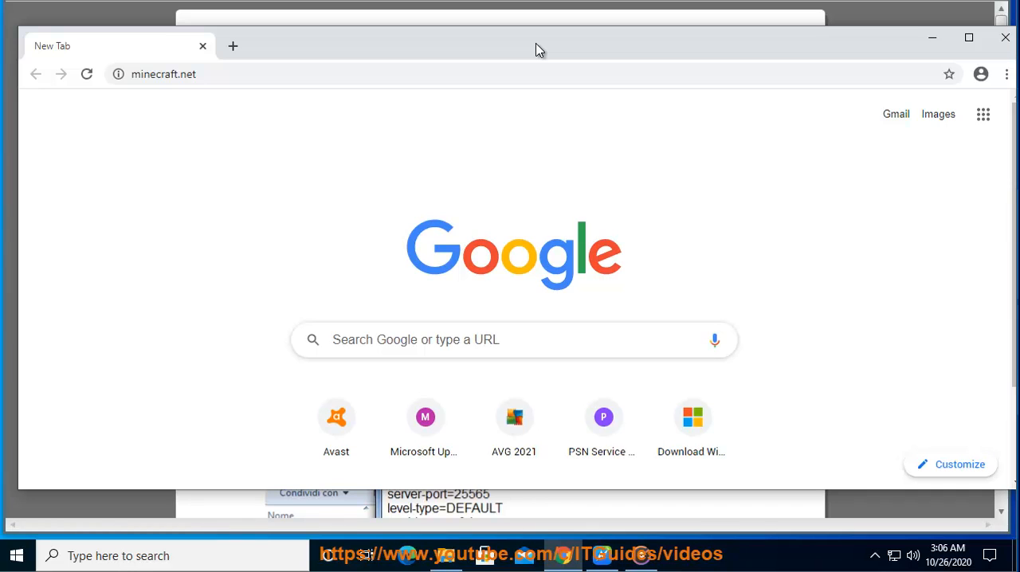
{"action": "key", "text": "Return"}
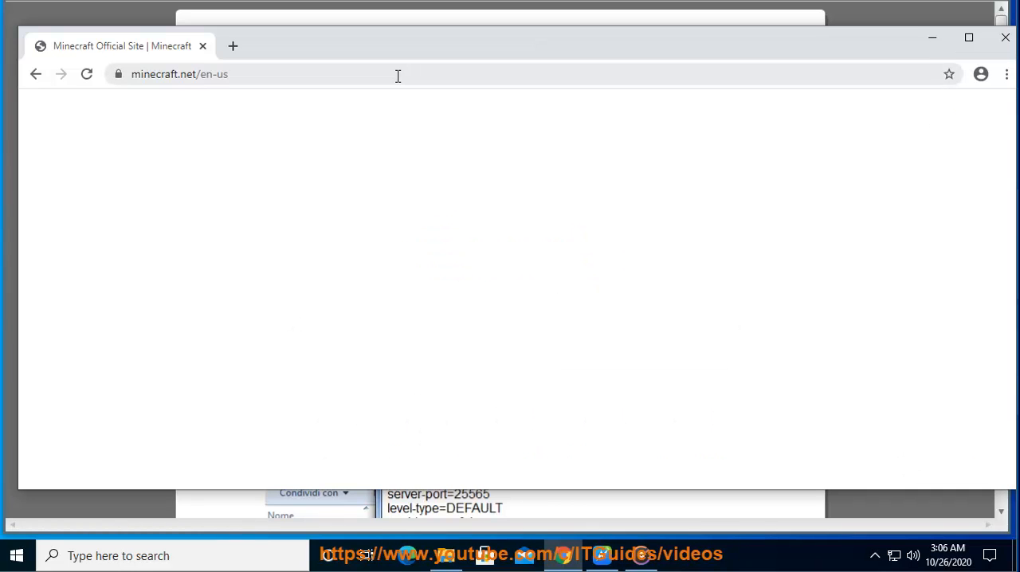
{"action": "mouse_move", "coordinate": [455, 56]}
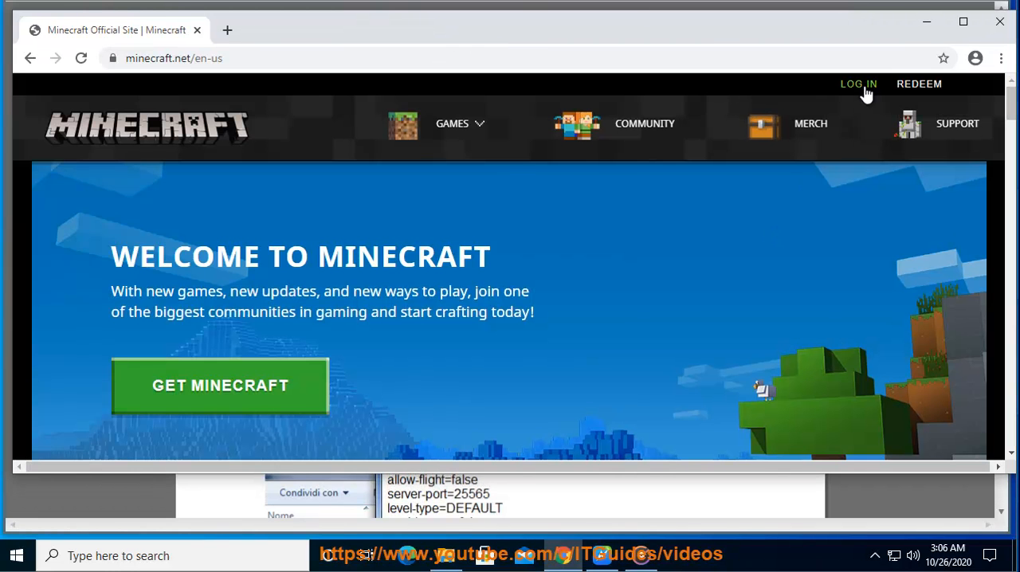
Step: Go from the Minecraft LOG IN page to the 'Register one here!' Mojang sign-up form
{"action": "left_click", "coordinate": [858, 83]}
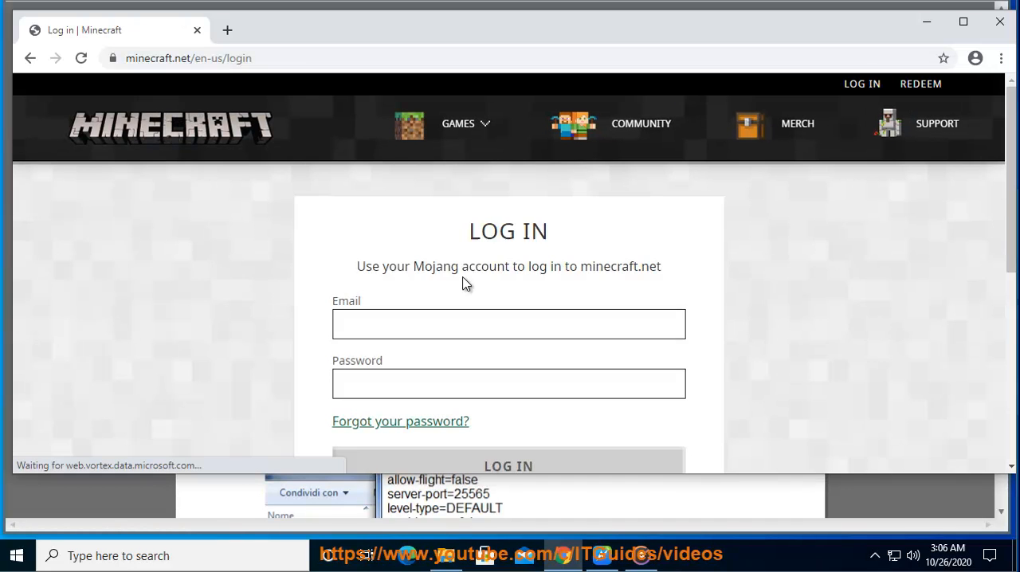
{"action": "scroll", "scroll_direction": "down", "scroll_amount": 3}
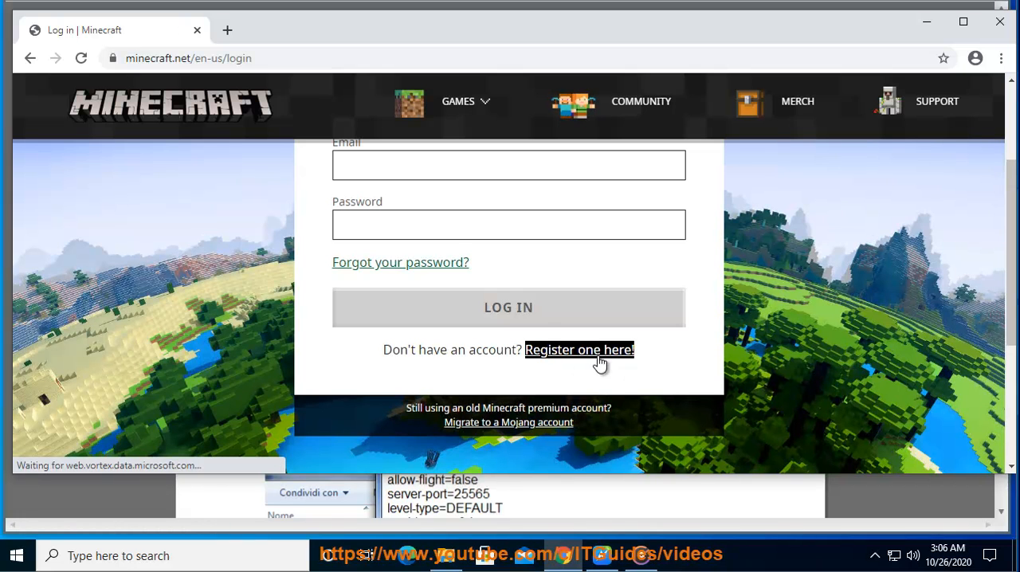
{"action": "left_click", "coordinate": [578, 350]}
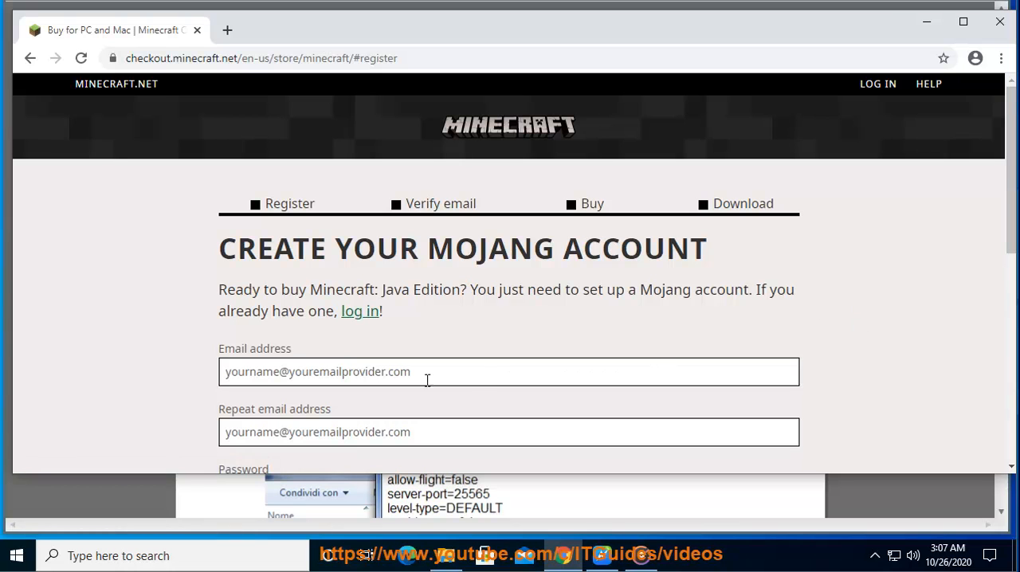
{"action": "scroll", "scroll_direction": "down", "scroll_amount": 3}
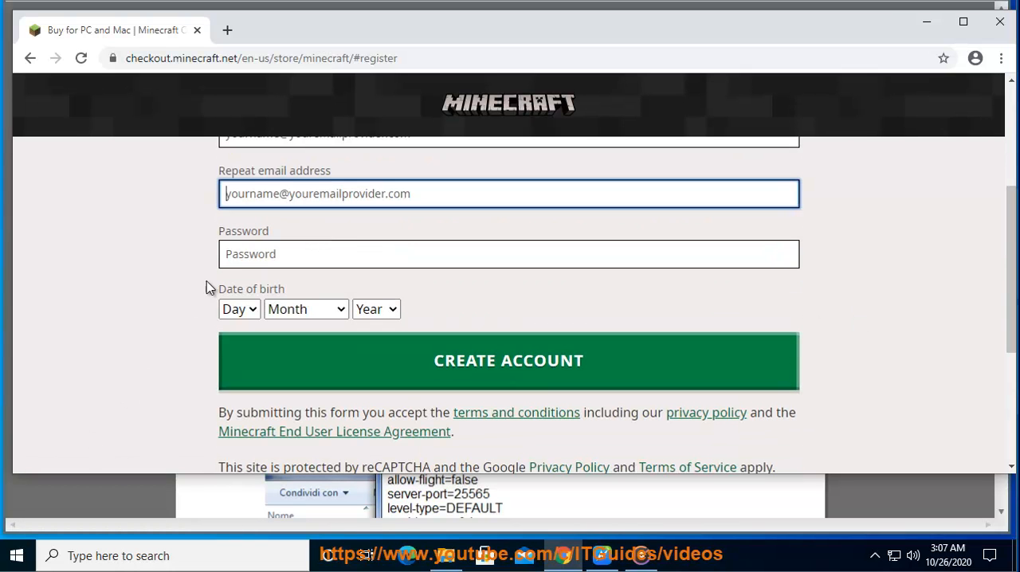
{"action": "left_click", "coordinate": [508, 253]}
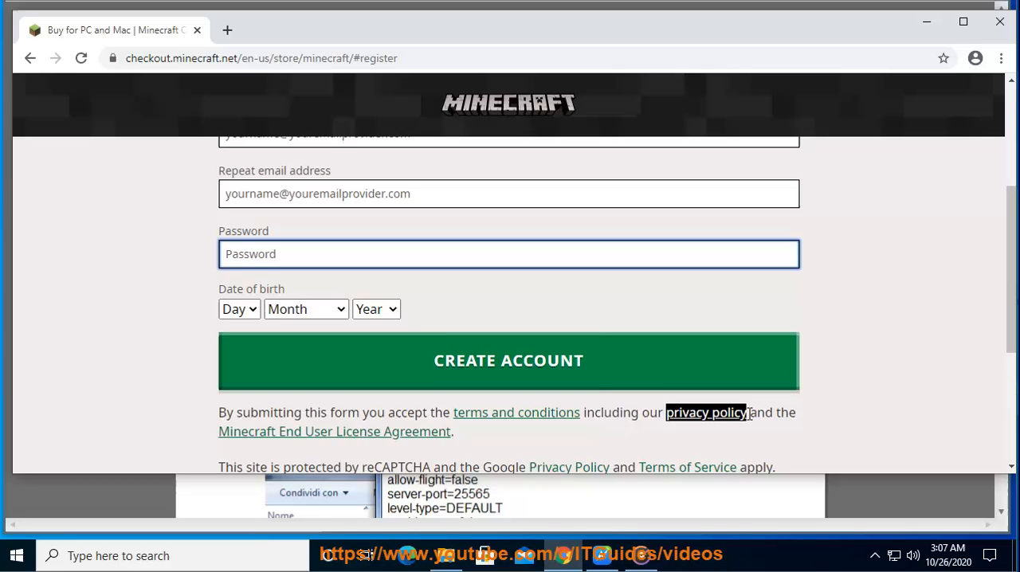
{"action": "scroll", "scroll_direction": "down", "scroll_amount": 3}
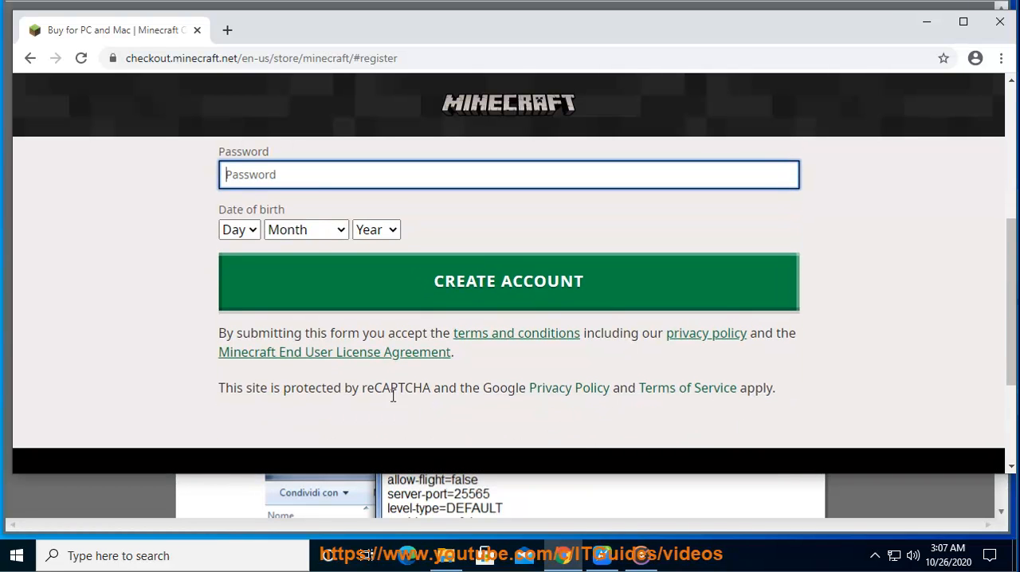
{"action": "mouse_move", "coordinate": [805, 417]}
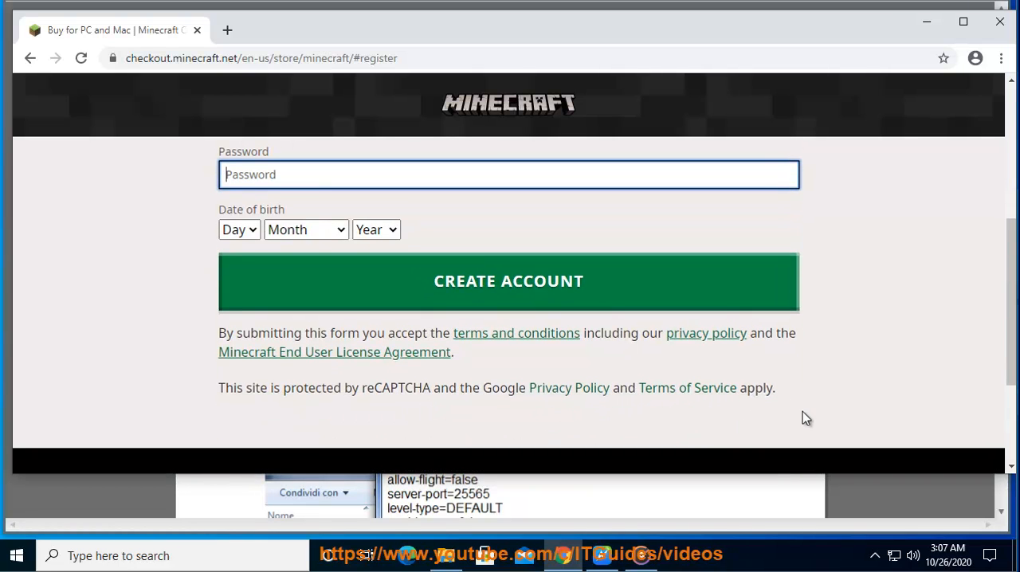
{"action": "scroll", "scroll_direction": "up", "scroll_amount": 3}
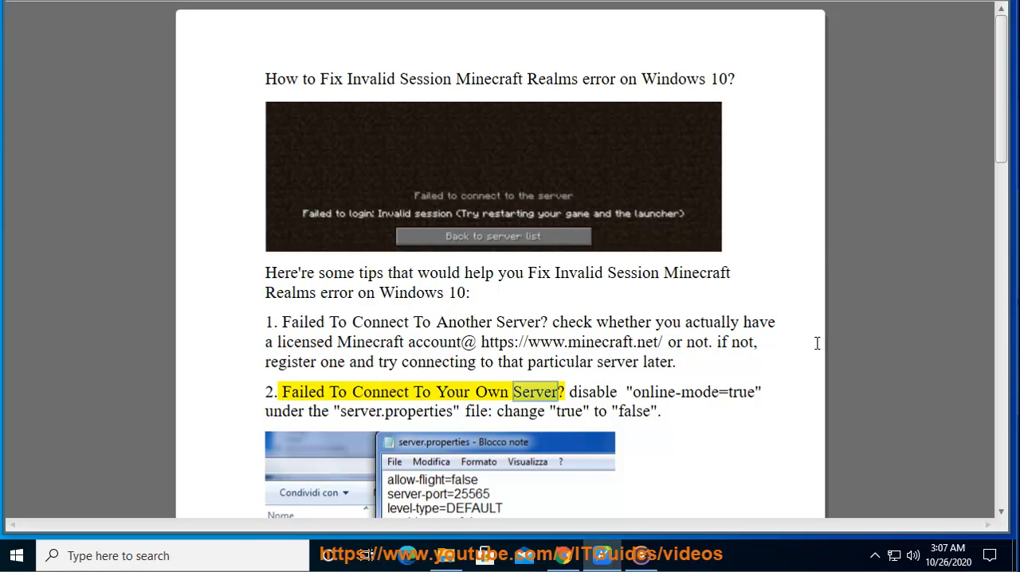
Step: Scroll the fix document past the server.properties online-mode=false screenshot
{"action": "scroll", "scroll_direction": "down", "scroll_amount": 3}
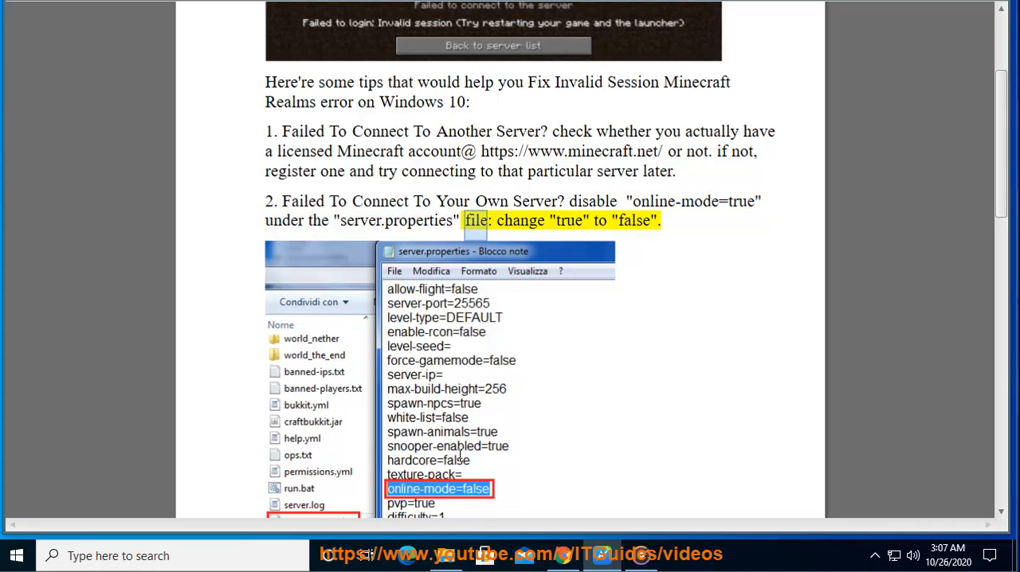
{"action": "scroll", "scroll_direction": "down", "scroll_amount": 3}
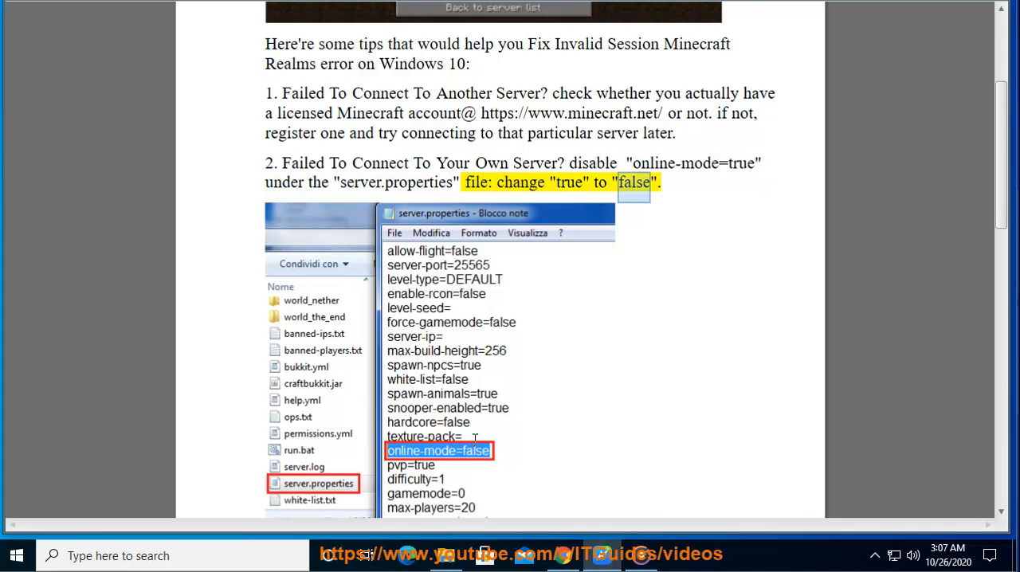
{"action": "scroll", "scroll_direction": "down", "scroll_amount": 3}
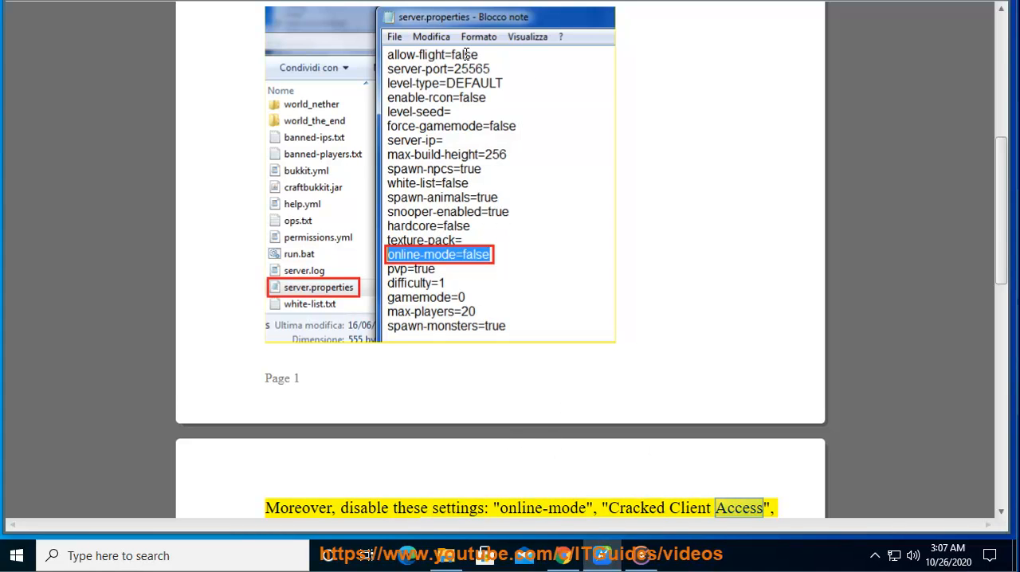
{"action": "scroll", "scroll_direction": "down", "scroll_amount": 3}
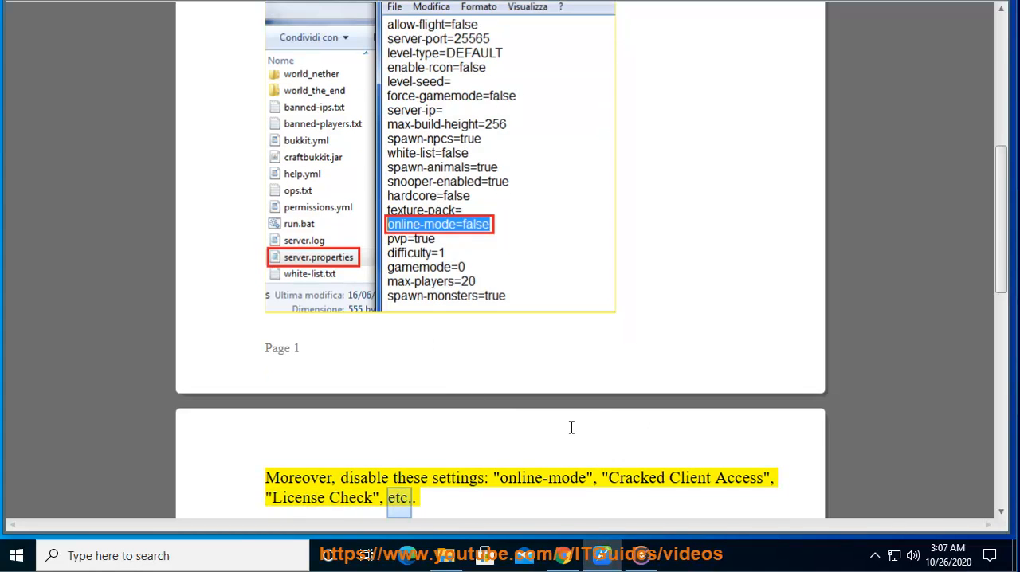